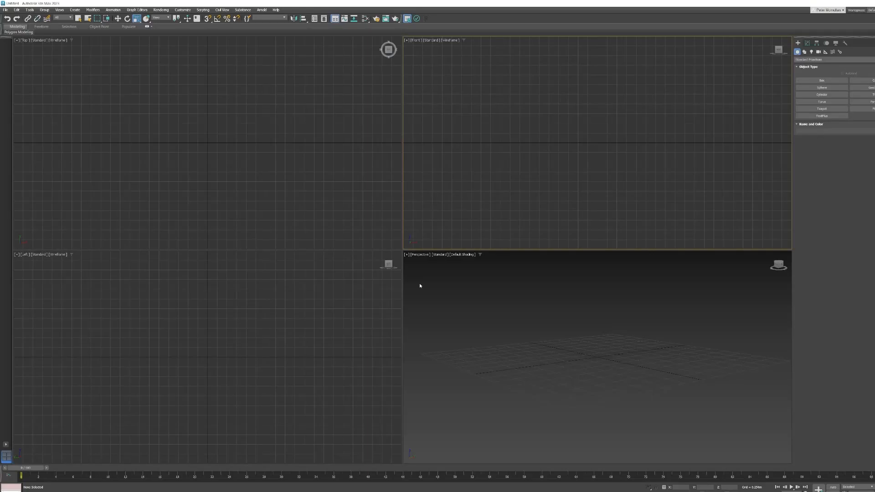
pyautogui.moveTo(381, 134)
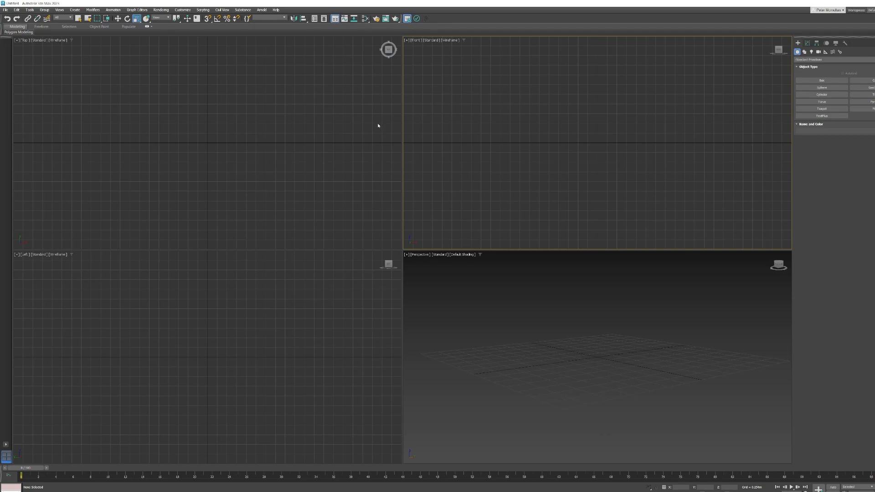
pyautogui.moveTo(468, 324)
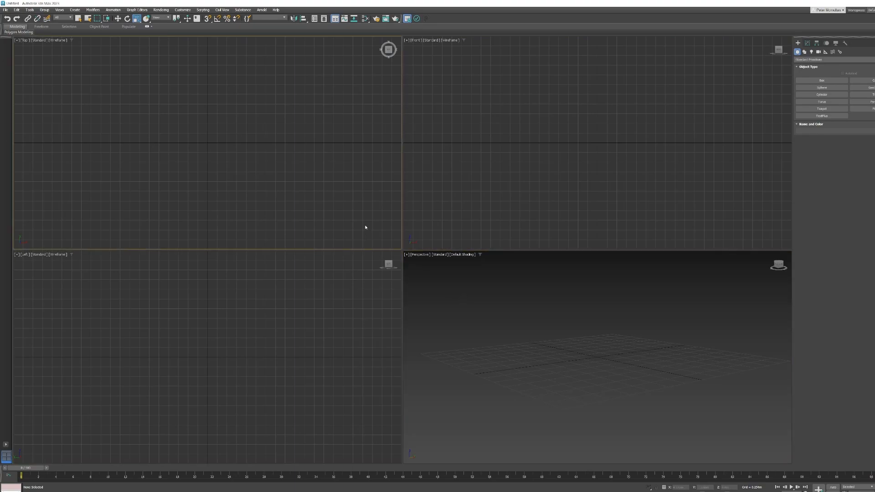
pyautogui.moveTo(352, 212)
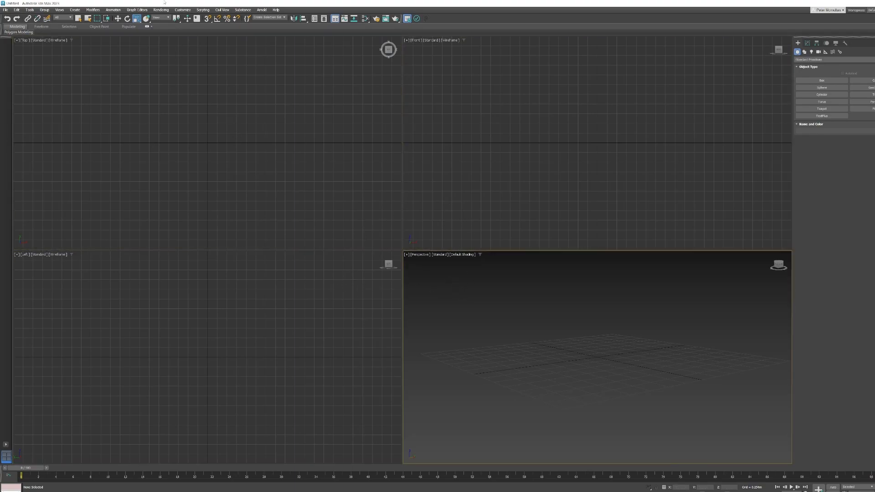
# Browse the Graph Editors menu on the main menu bar.
pyautogui.click(136, 9)
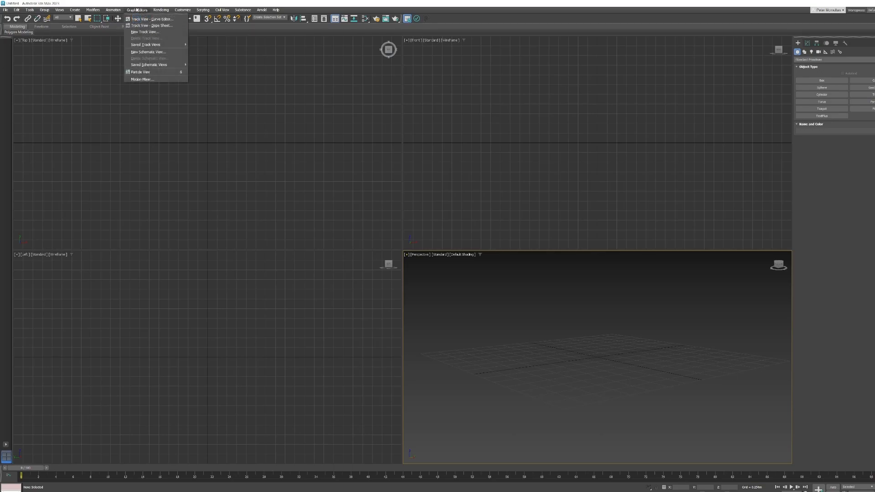
pyautogui.click(242, 9)
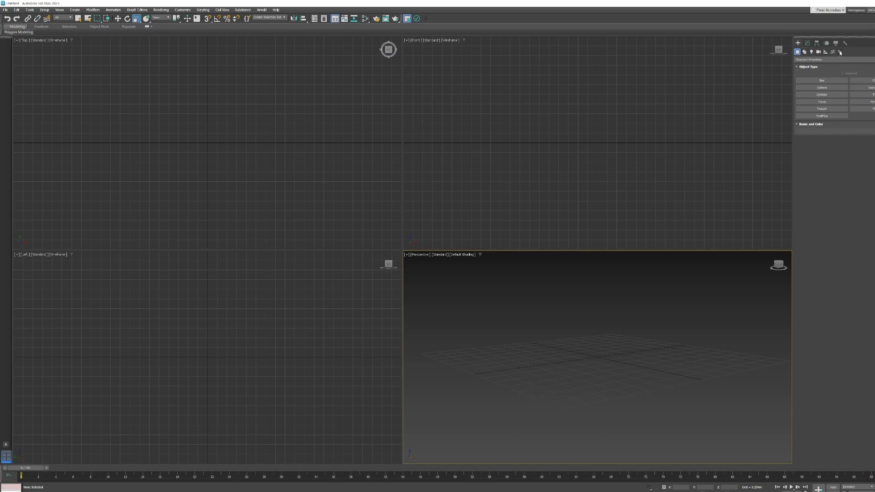
# Tour the Create panel categories (Shapes, Lights, others) and return to Standard Primitives.
pyautogui.click(805, 51)
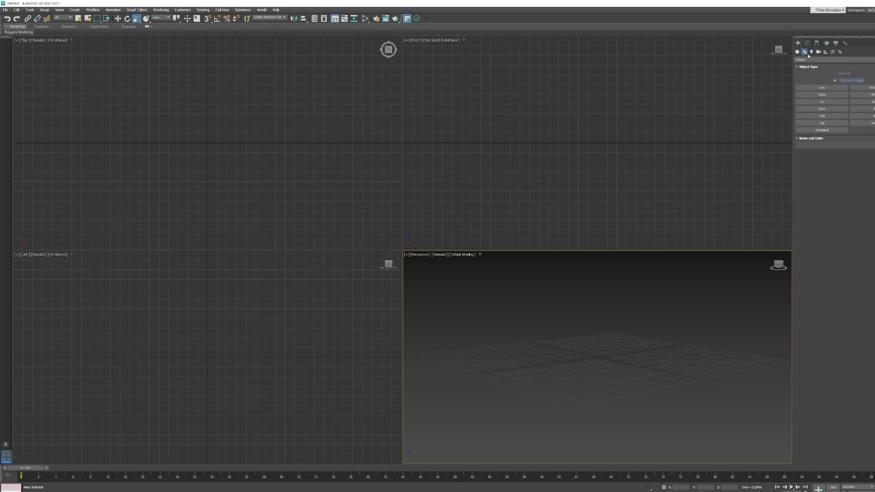
pyautogui.click(797, 51)
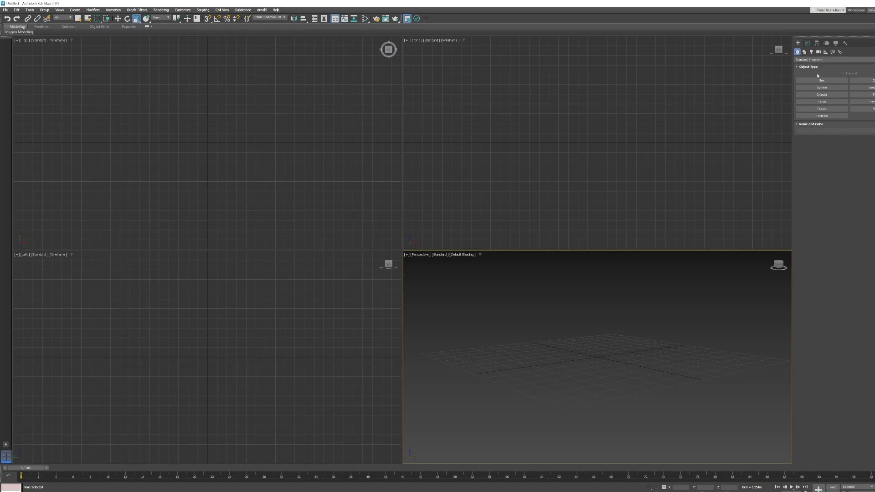
pyautogui.click(803, 52)
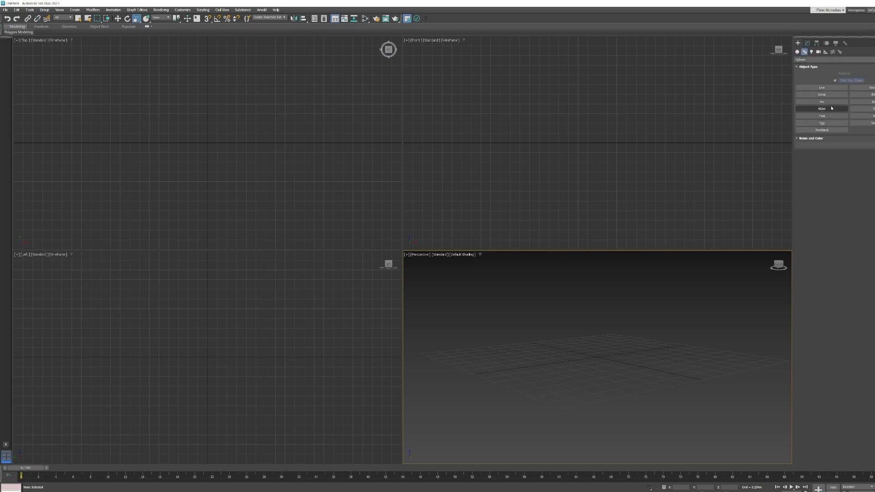
pyautogui.click(819, 51)
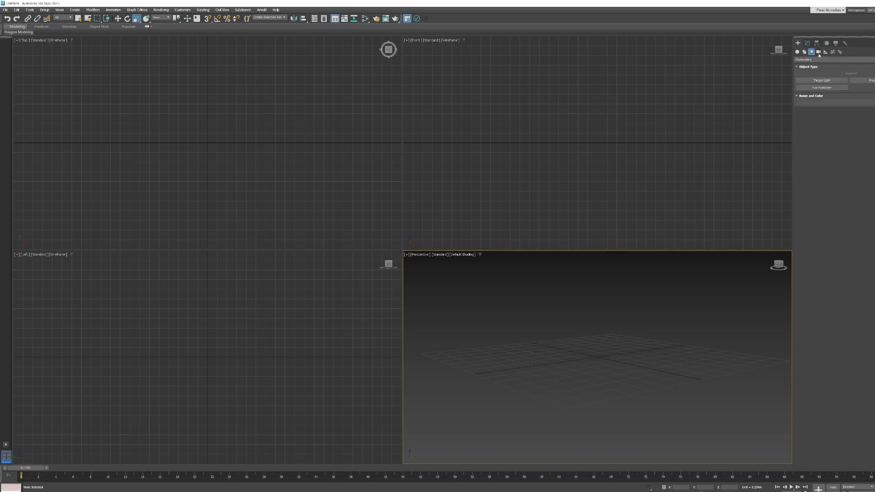
pyautogui.click(826, 51)
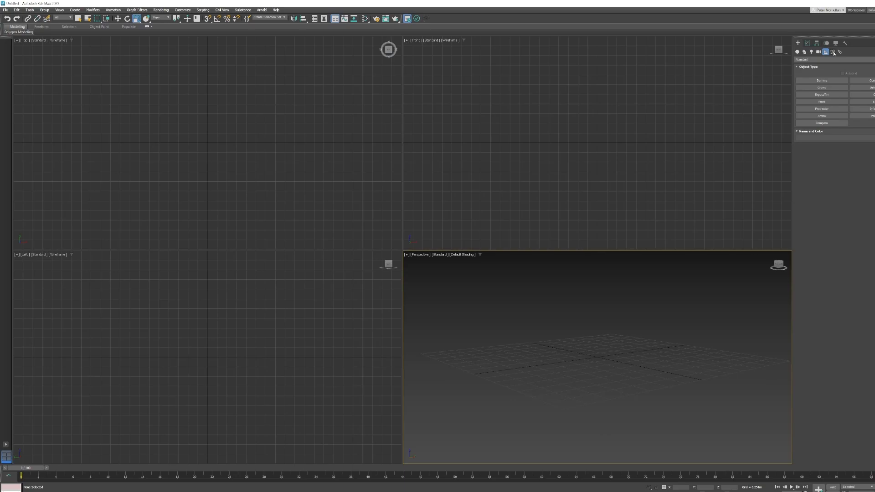
pyautogui.click(797, 51)
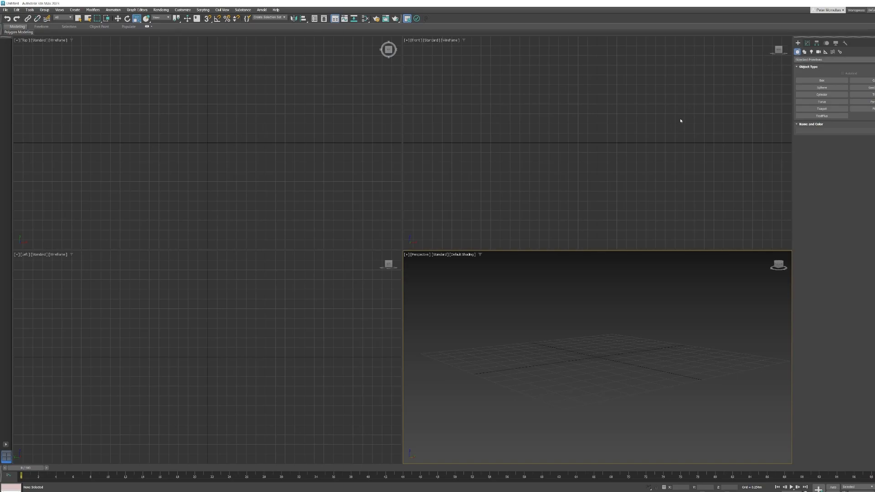
pyautogui.moveTo(422, 433)
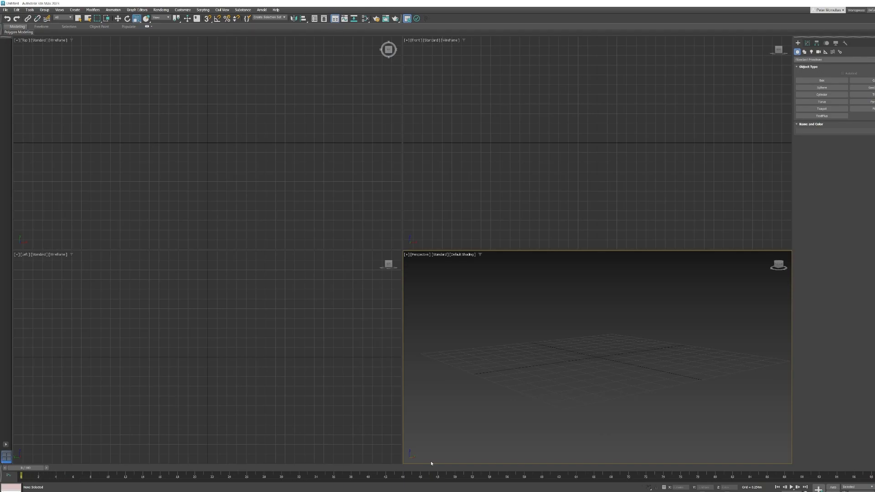
pyautogui.moveTo(791, 487)
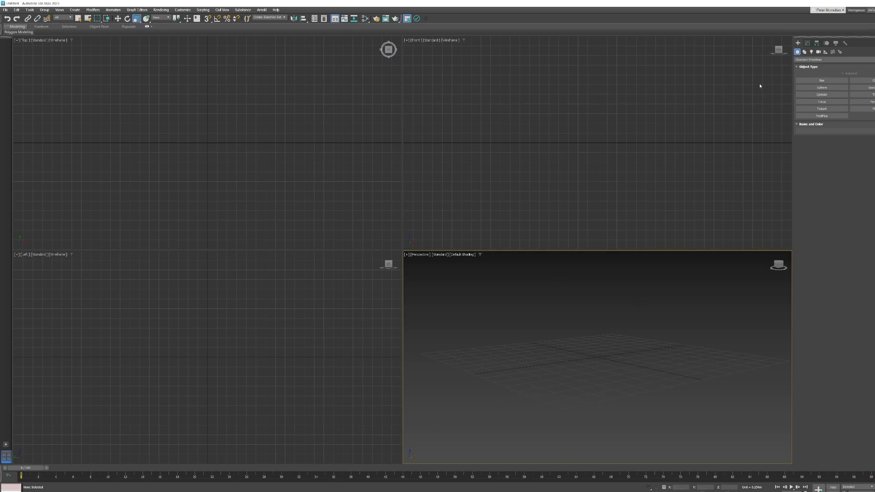
pyautogui.moveTo(790, 228)
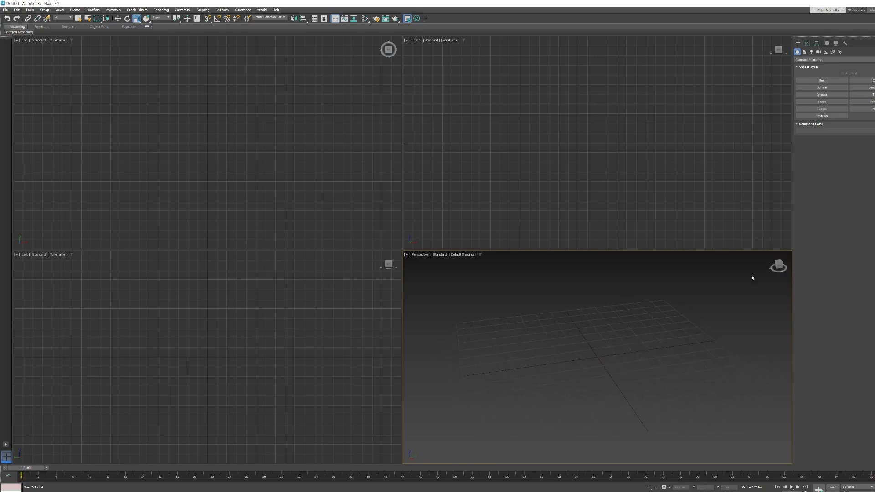
pyautogui.moveTo(546, 337)
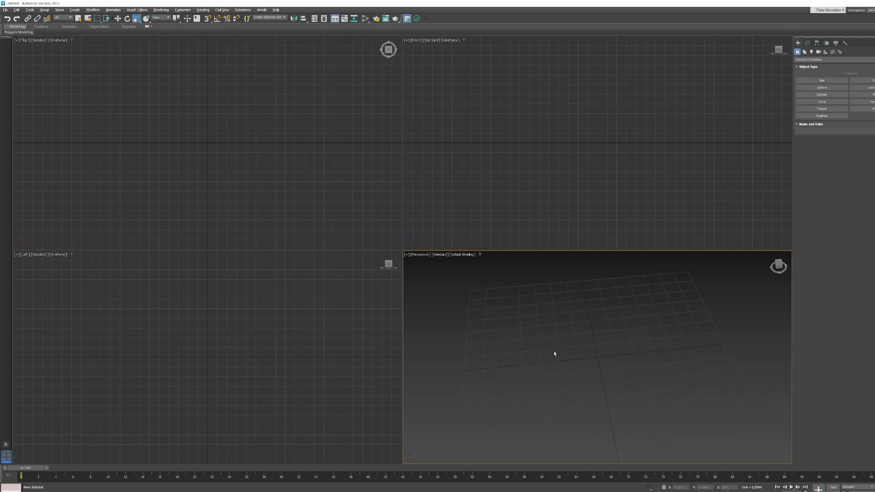
# Orbit the Perspective view around the home grid and back above it.
pyautogui.moveTo(556, 353); pyautogui.dragTo(592, 332)
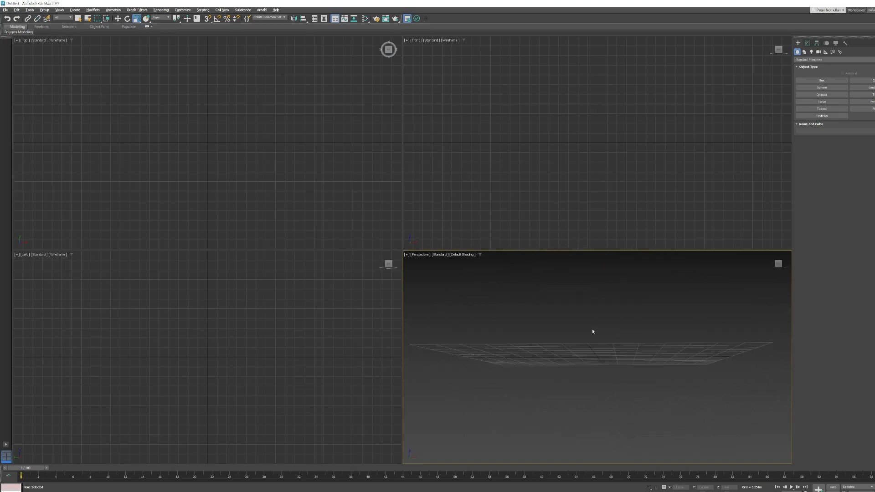
pyautogui.moveTo(593, 332); pyautogui.dragTo(563, 357)
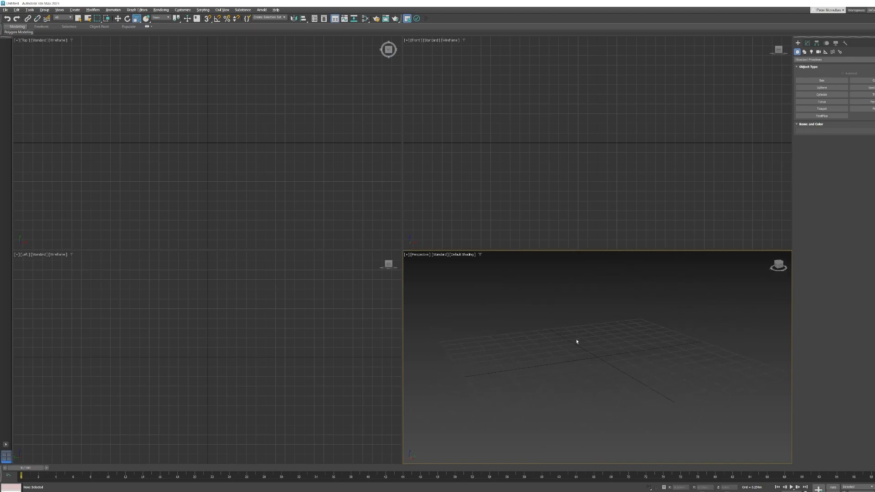
pyautogui.moveTo(561, 351)
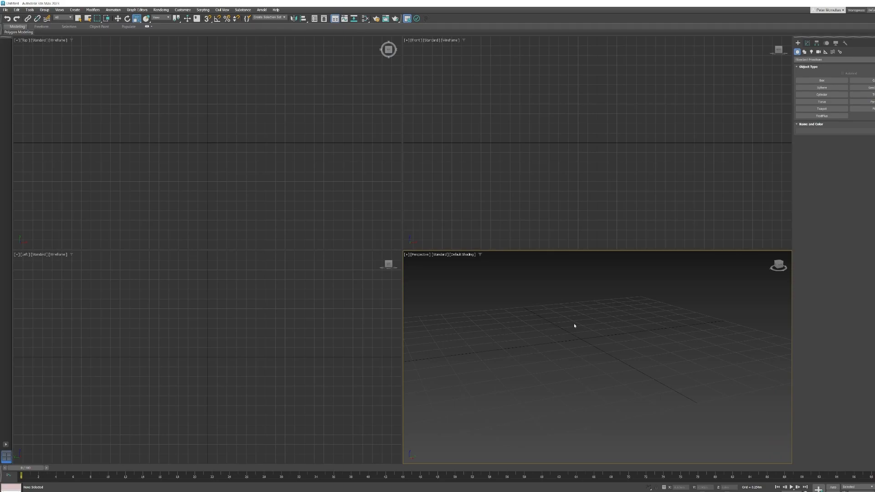
pyautogui.moveTo(489, 249)
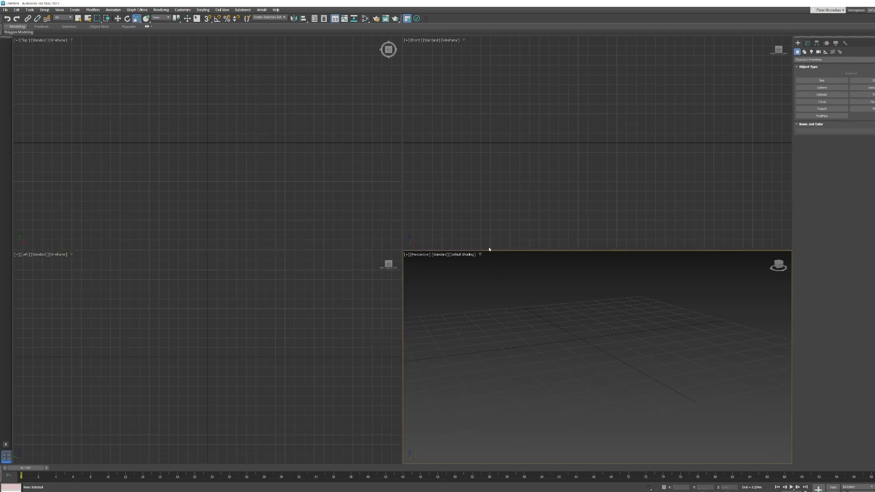
pyautogui.click(359, 305)
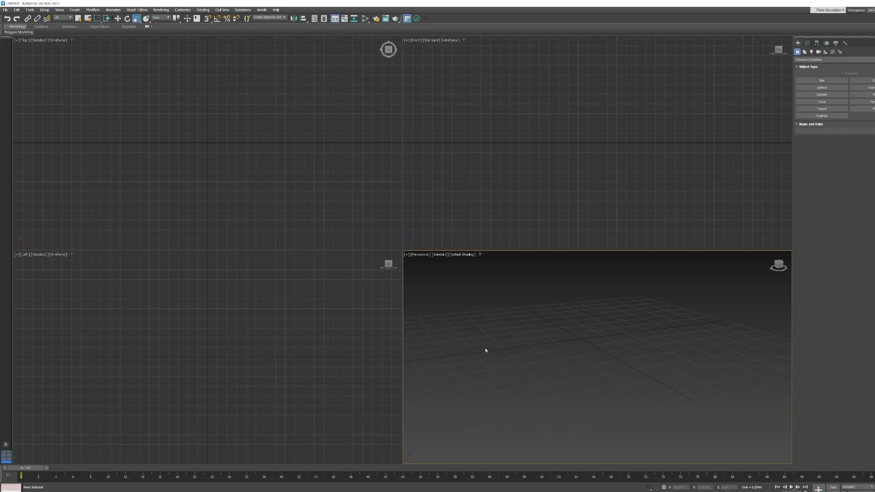
pyautogui.moveTo(520, 250)
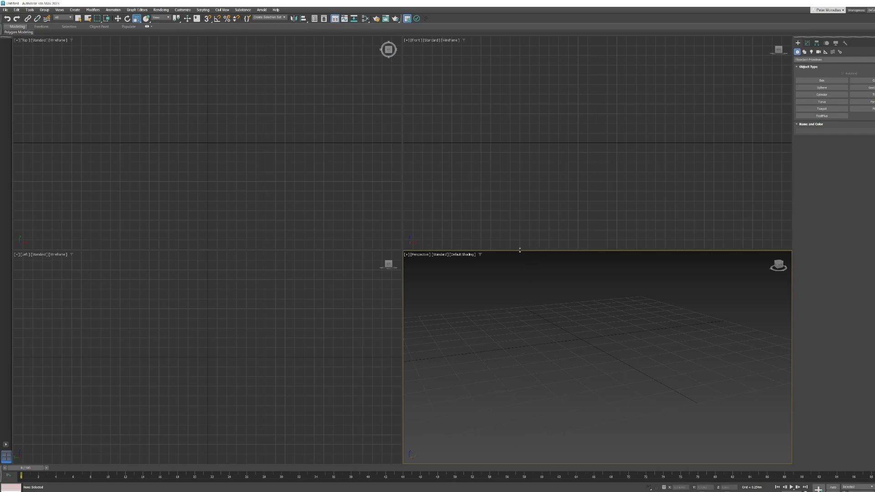
pyautogui.moveTo(573, 319)
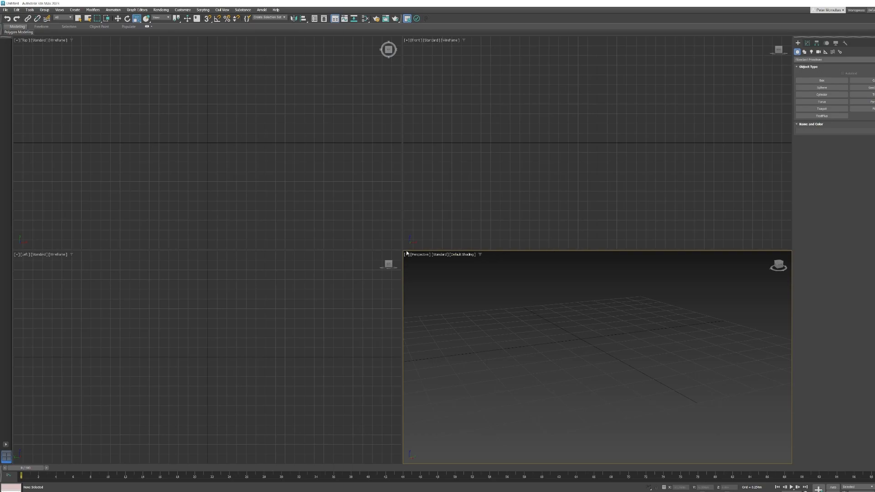
pyautogui.moveTo(573, 368)
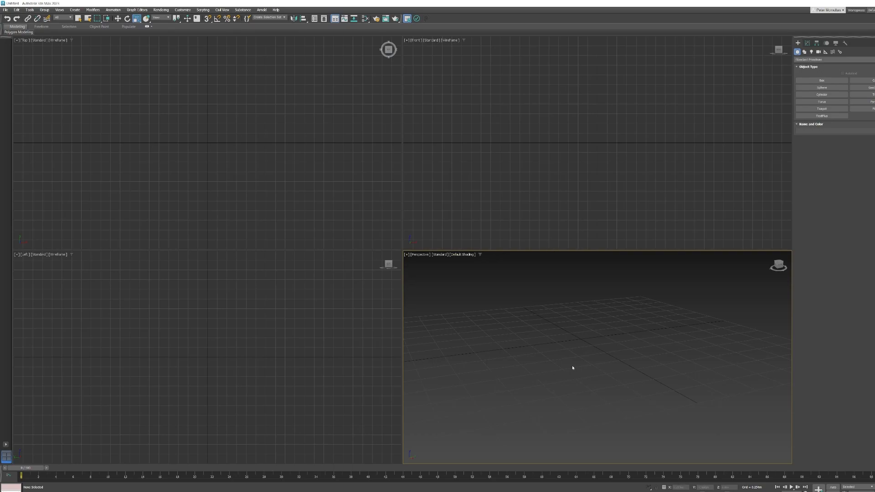
pyautogui.press('Alt+w')
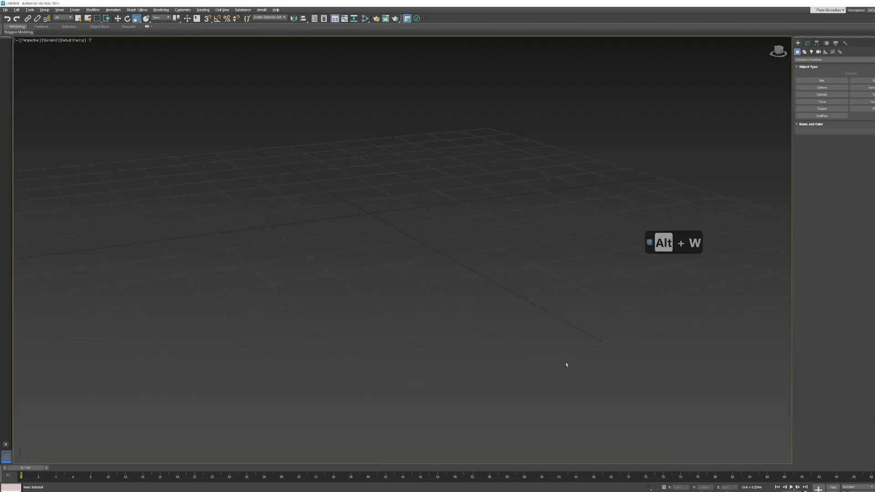
pyautogui.moveTo(558, 364)
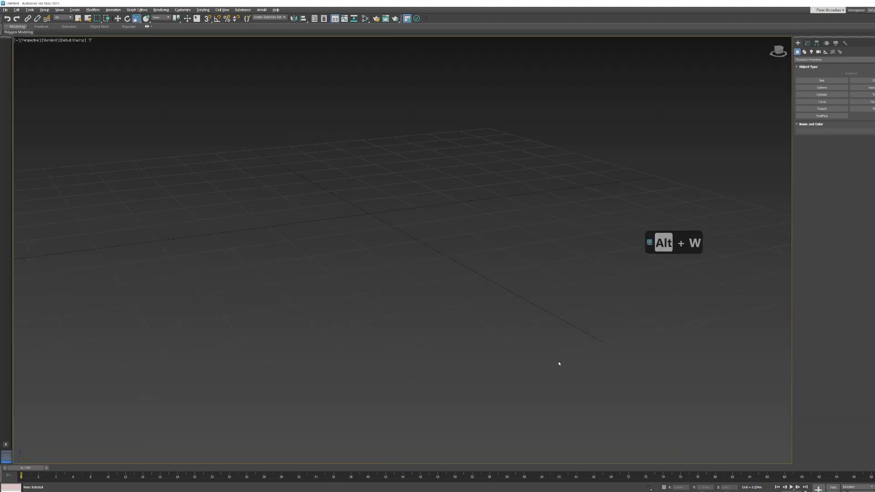
pyautogui.press('alt+w')
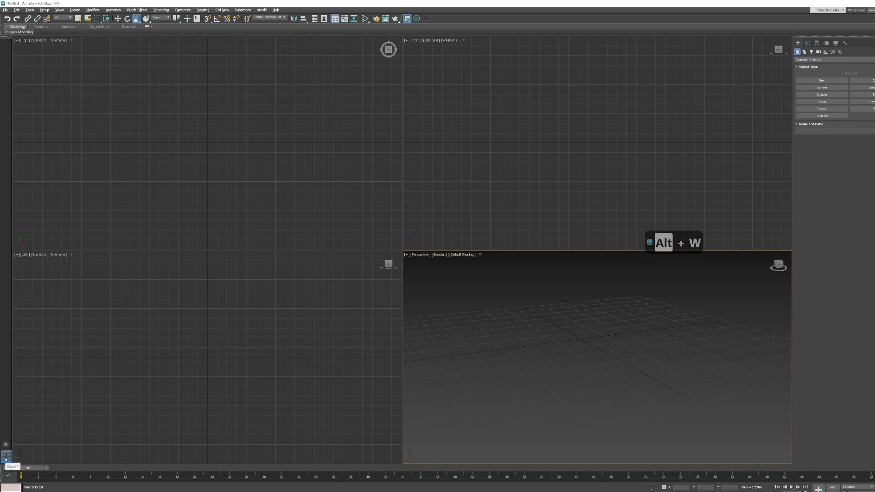
# Switch to the viewport layout with one large Top view above three small views.
pyautogui.press('alt+w')
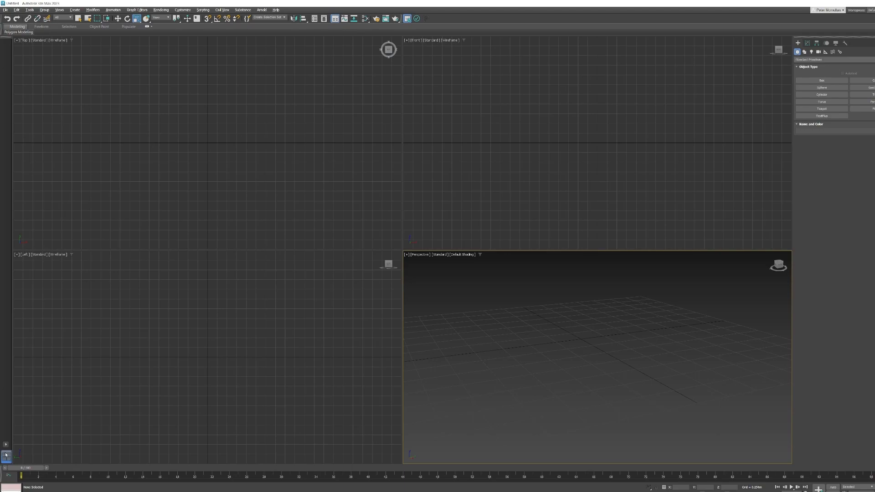
pyautogui.click(5, 444)
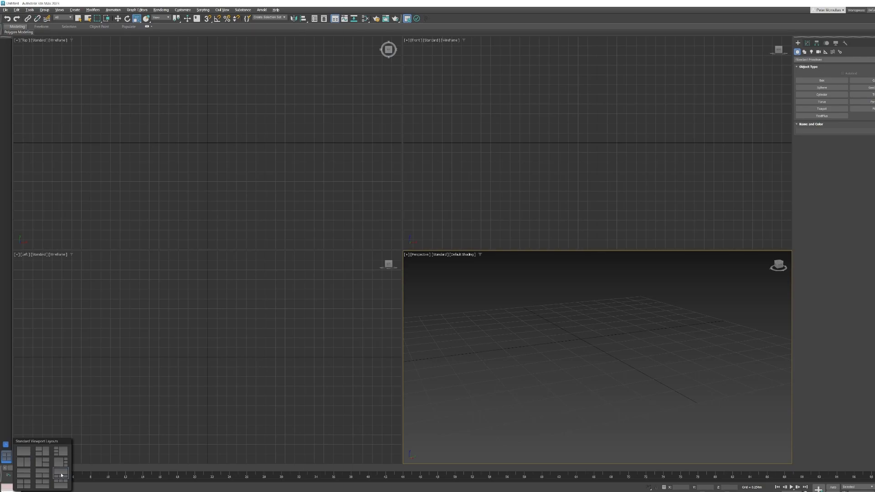
pyautogui.click(59, 475)
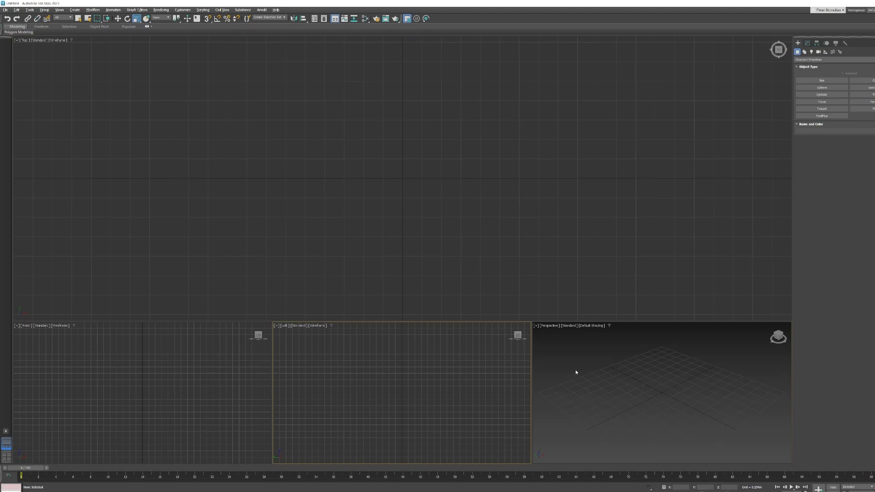
pyautogui.click(139, 391)
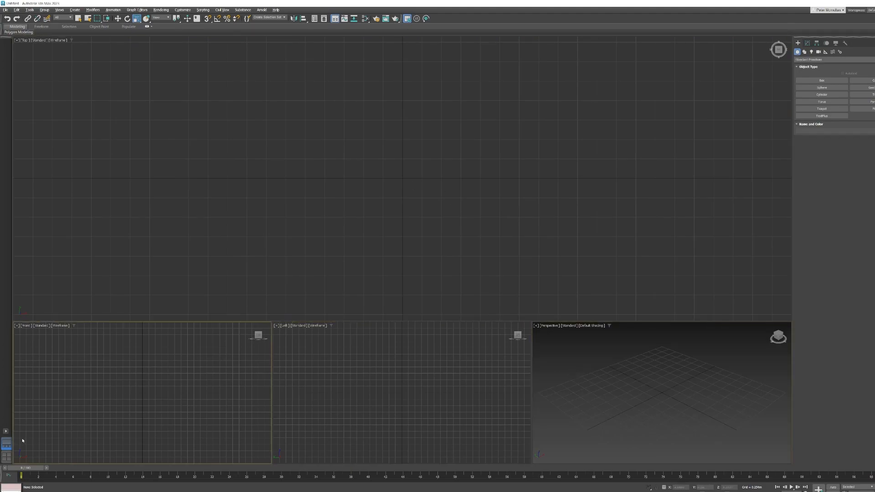
# Maximize the Top view so it fills the whole workspace.
pyautogui.click(6, 431)
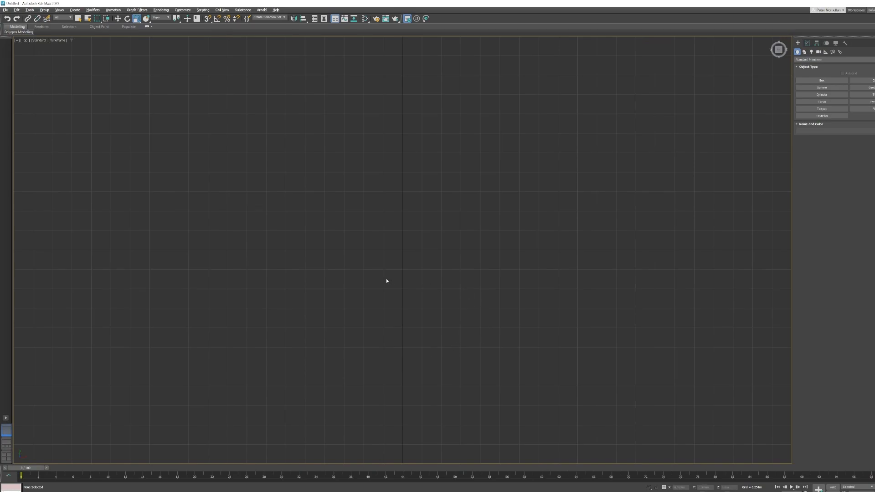
pyautogui.moveTo(414, 266)
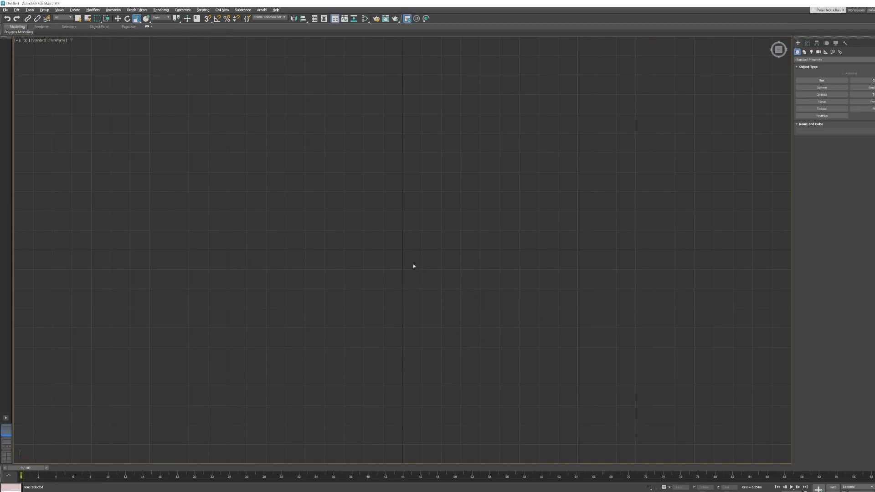
pyautogui.moveTo(357, 197)
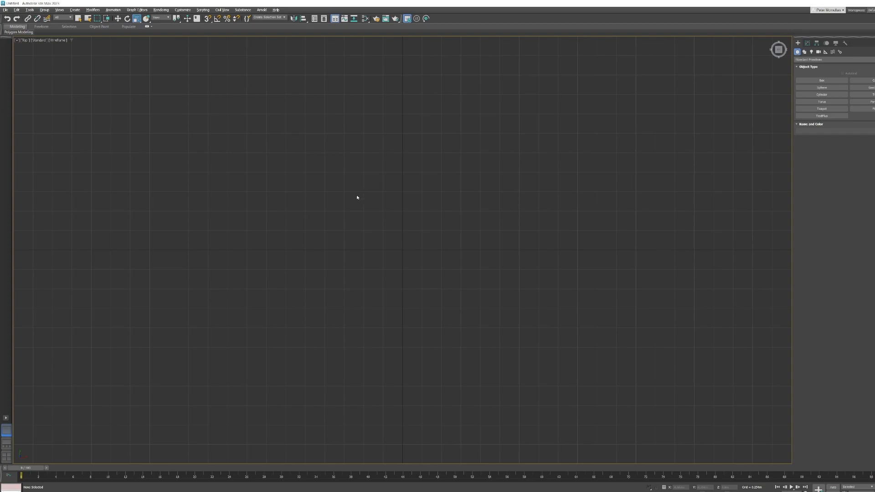
pyautogui.moveTo(358, 197)
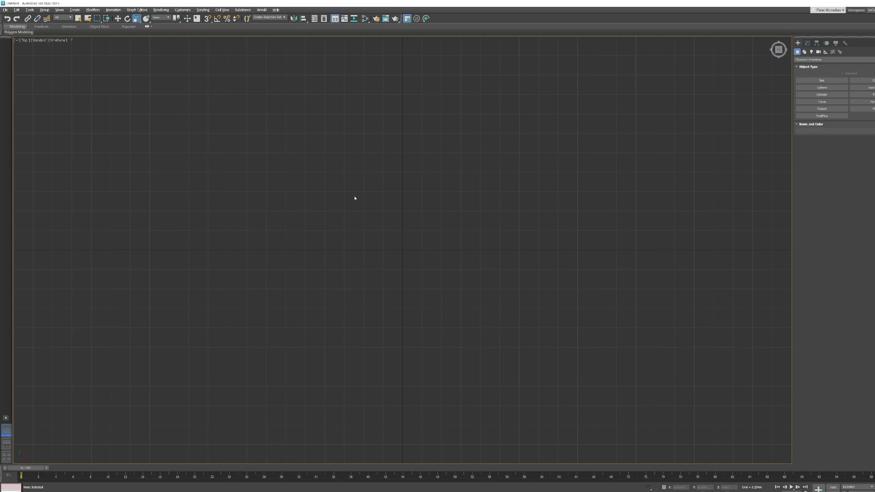
pyautogui.moveTo(362, 219)
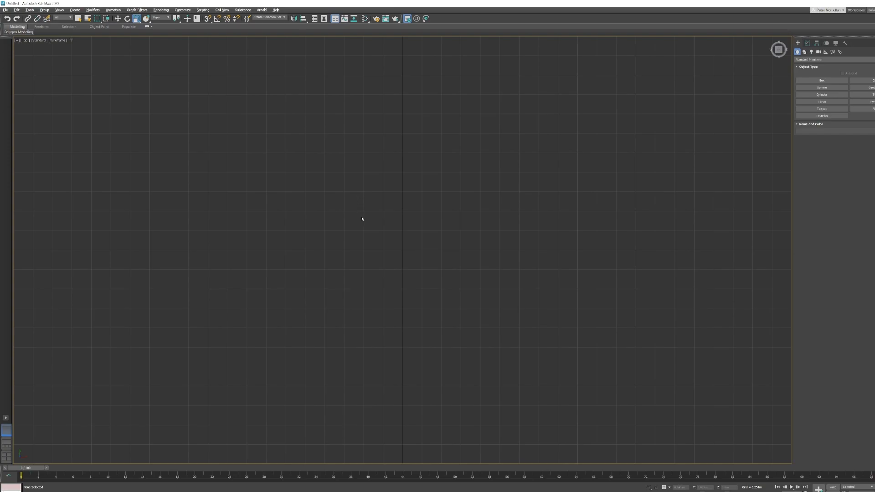
pyautogui.moveTo(385, 245)
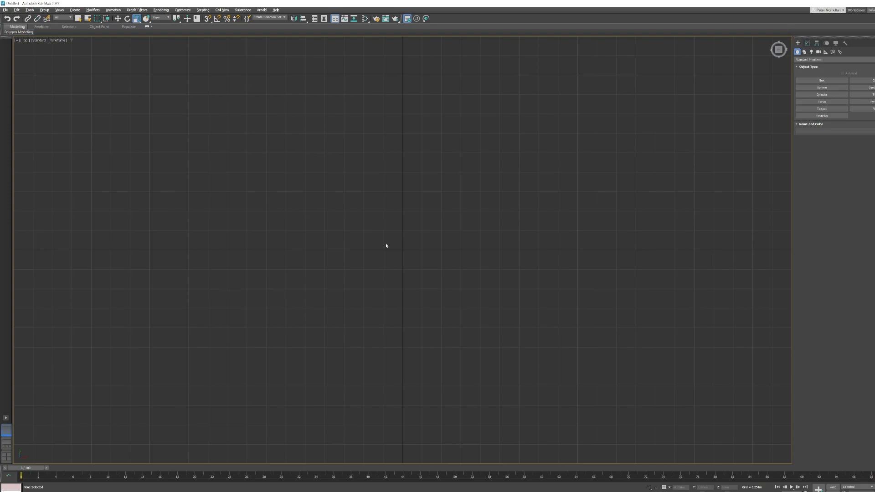
pyautogui.moveTo(383, 258)
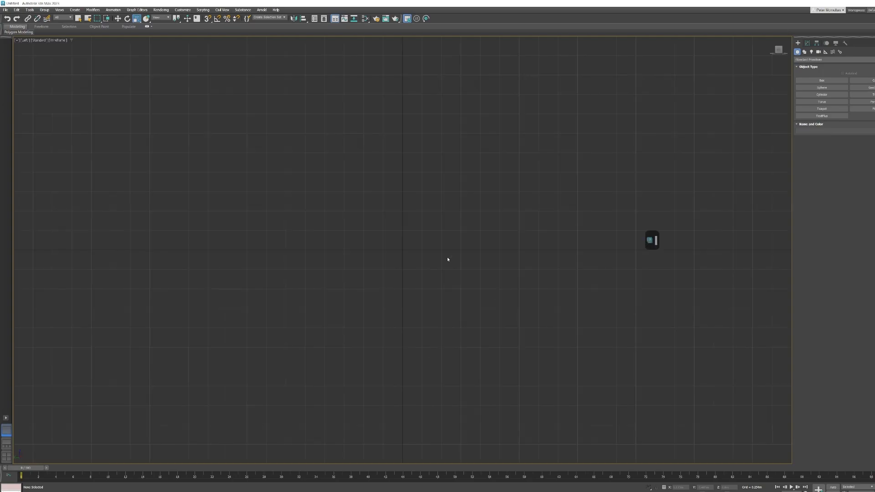
pyautogui.moveTo(440, 252)
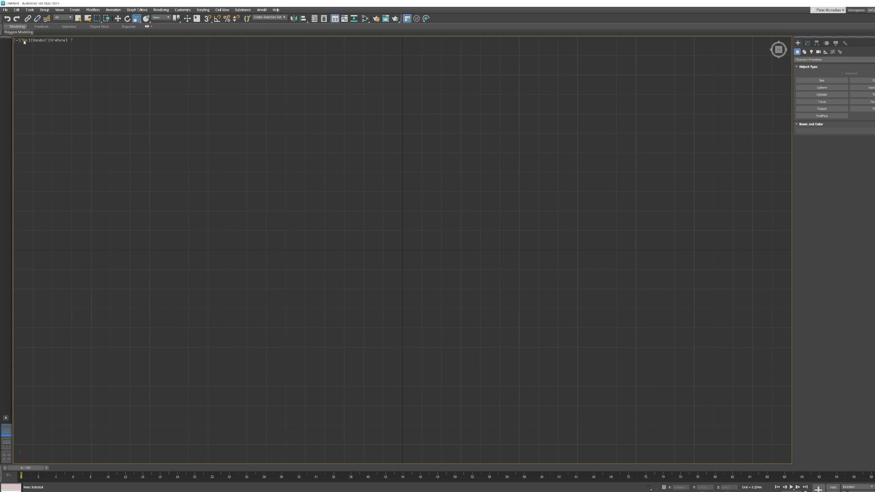
# Show the list of standard views from the viewport's point-of-view label.
pyautogui.click(25, 39)
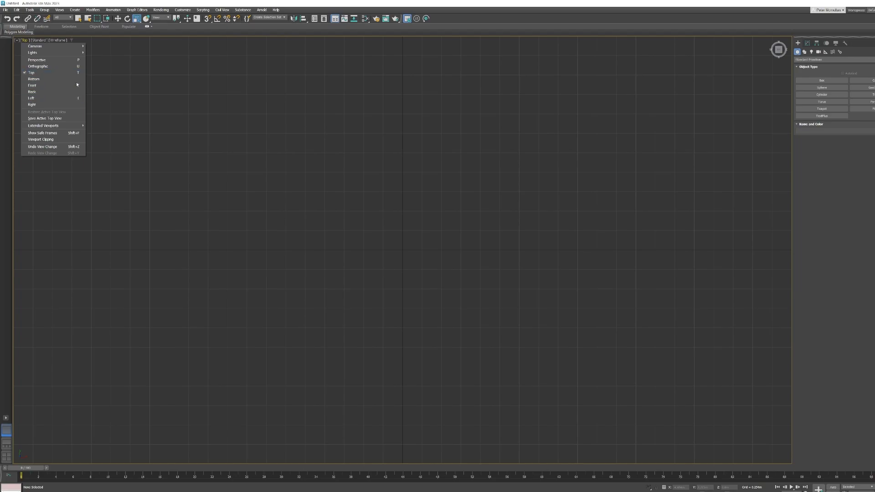
pyautogui.moveTo(53, 78)
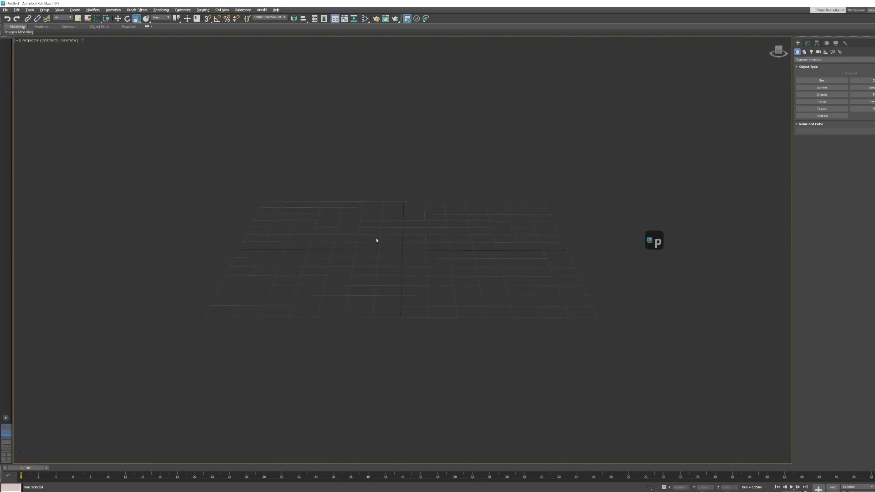
# Orbit the Perspective view to a rotated angle on the empty grid.
pyautogui.moveTo(377, 240); pyautogui.dragTo(424, 253)
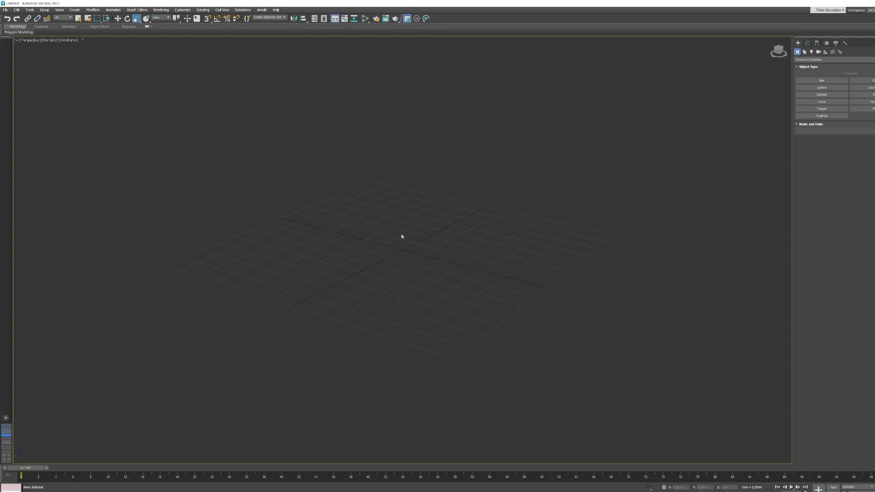
pyautogui.click(402, 234)
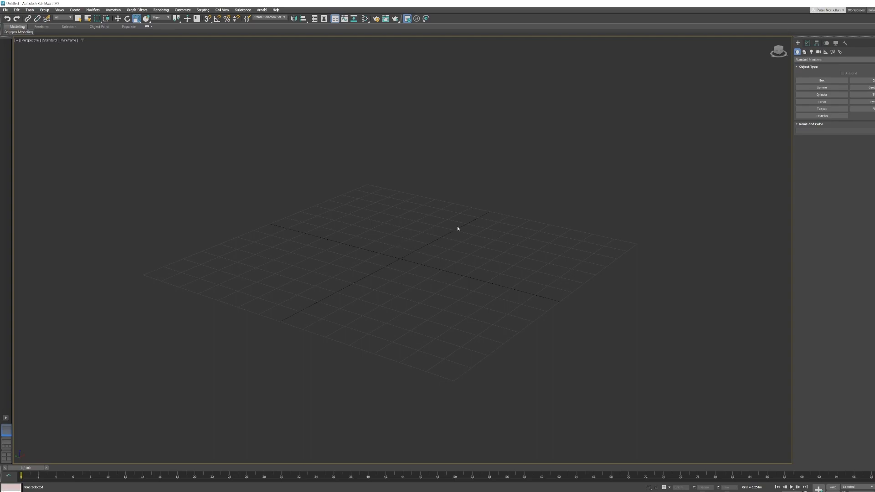
pyautogui.moveTo(443, 194)
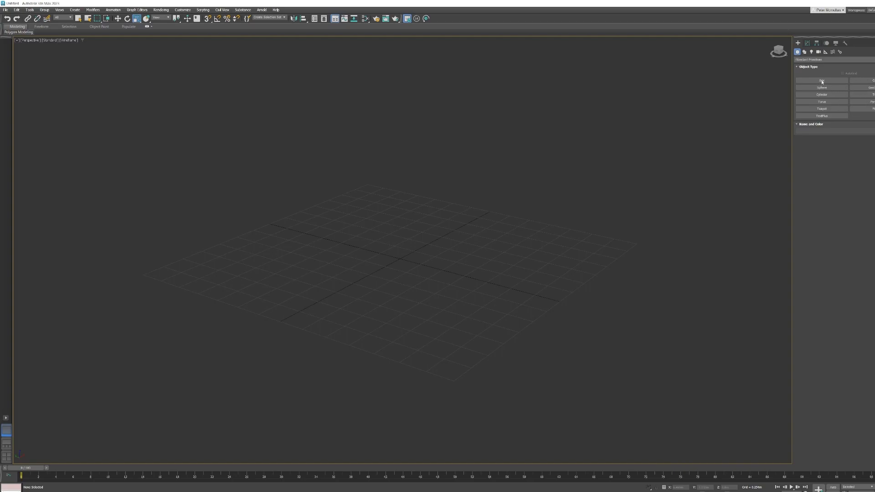
# Create a wireframe sphere at the centre of the grid from Standard Primitives.
pyautogui.click(821, 88)
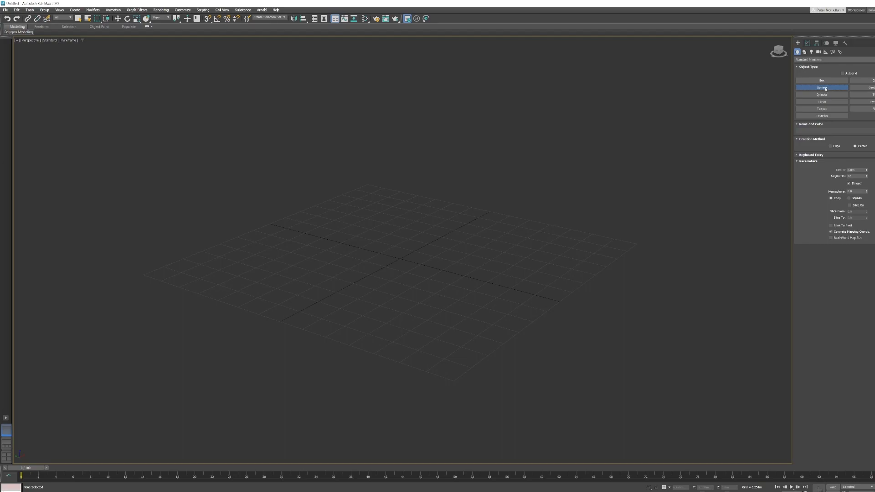
pyautogui.click(821, 87)
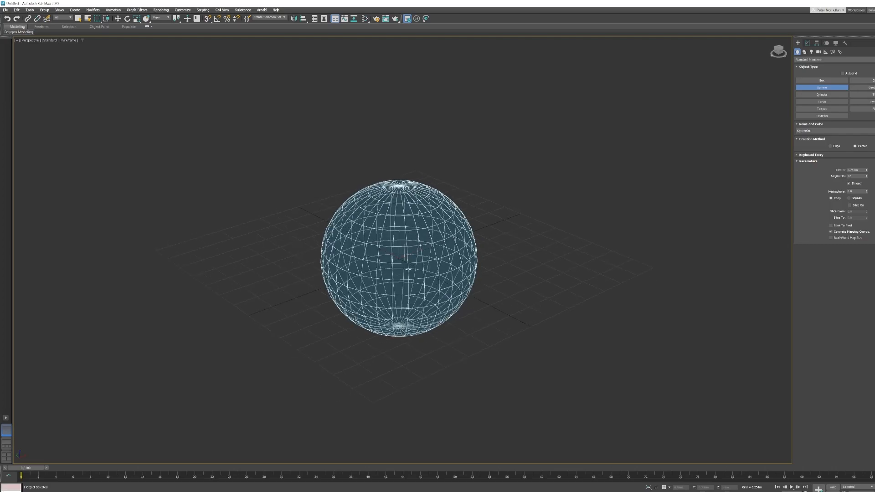
# Display the sphere as a shaded solid with edged faces using F3 and F4.
pyautogui.press('f3')
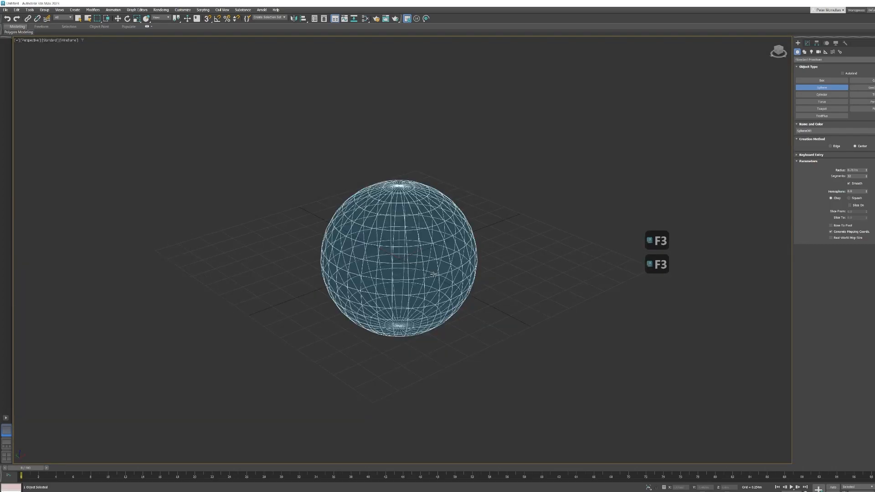
pyautogui.press('F3')
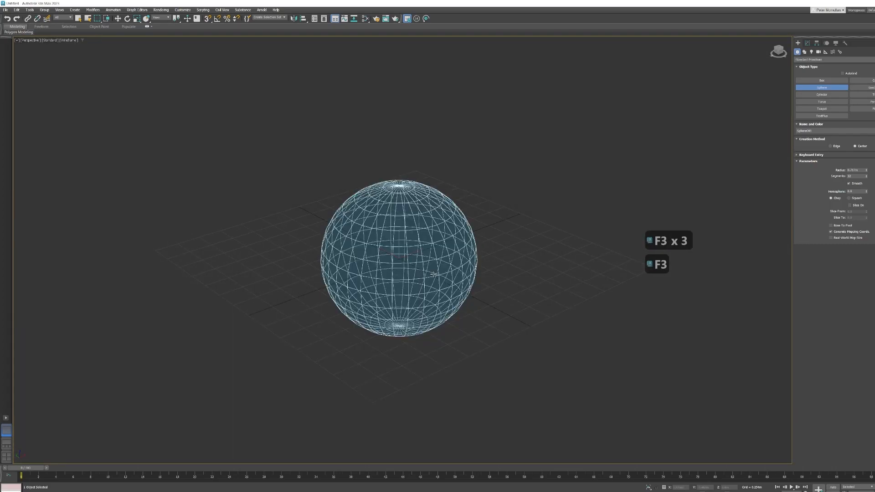
pyautogui.press('f3')
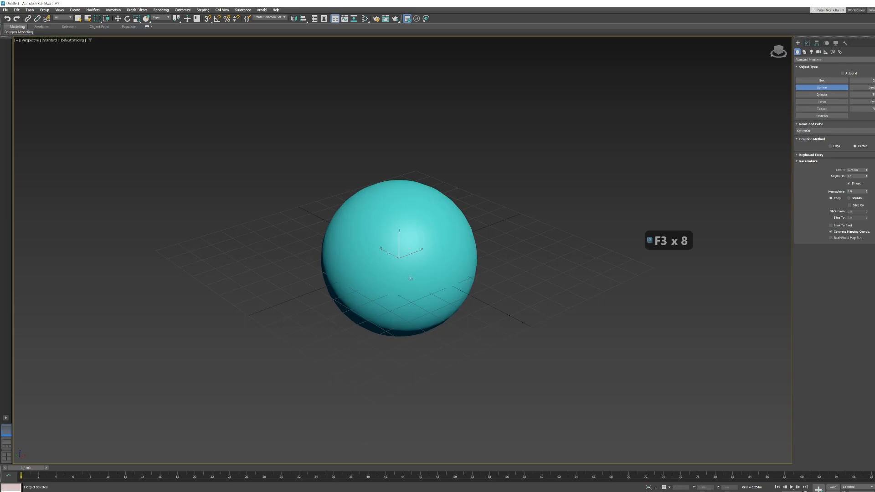
pyautogui.press('F4')
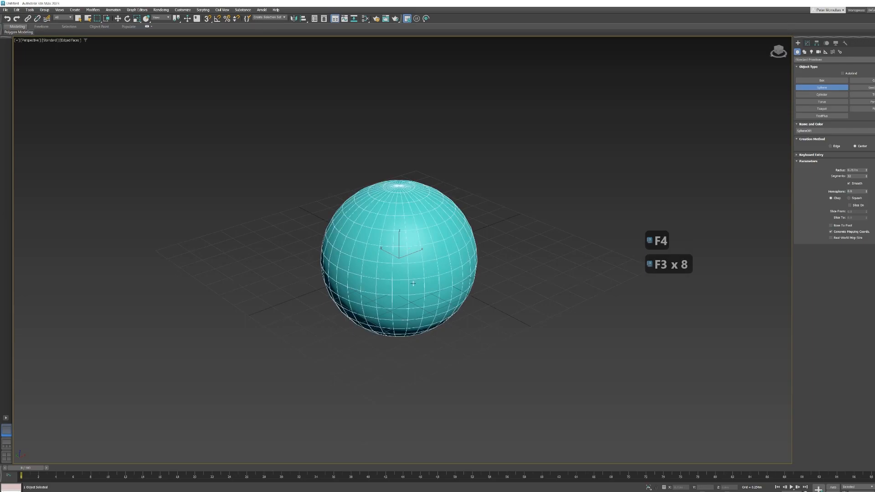
pyautogui.press('f3')
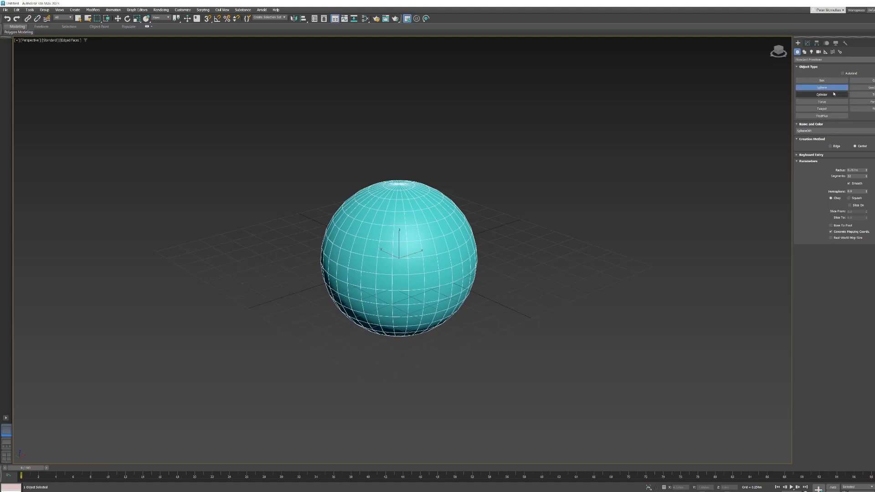
# Create a box to the right of the sphere, drawing its base and raising its height.
pyautogui.click(822, 80)
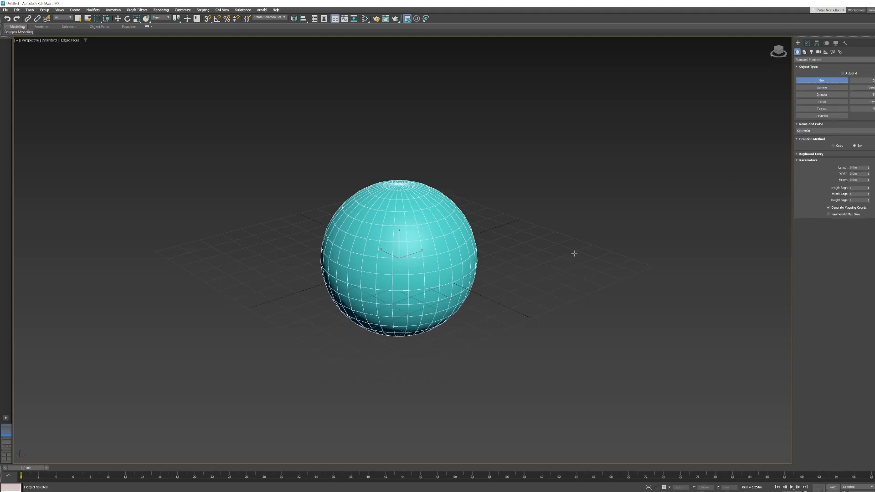
pyautogui.moveTo(573, 253); pyautogui.dragTo(568, 306)
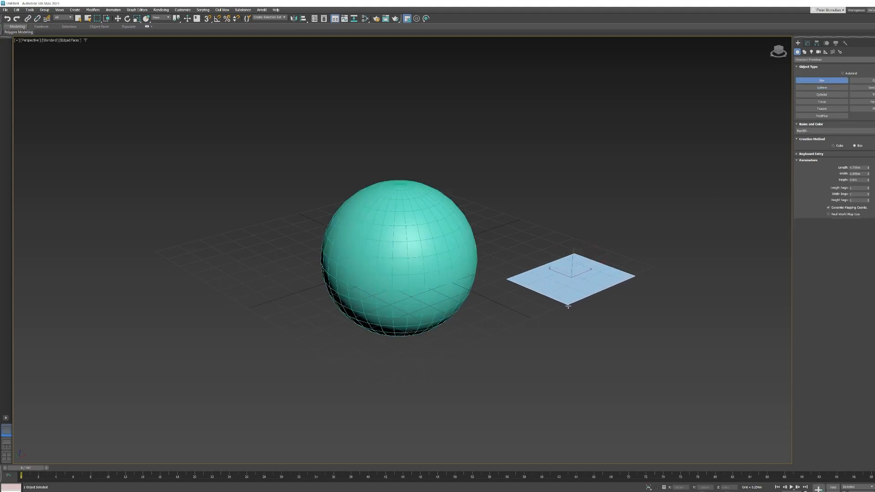
pyautogui.moveTo(568, 307); pyautogui.dragTo(575, 318)
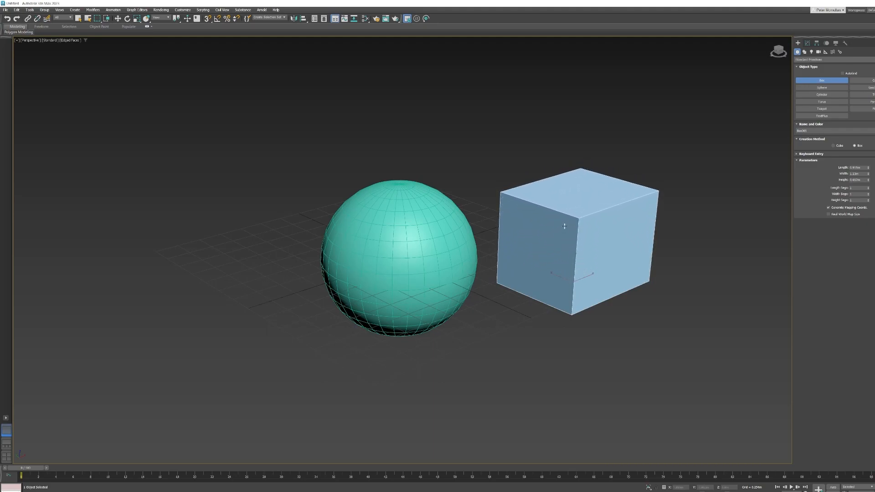
pyautogui.moveTo(630, 222)
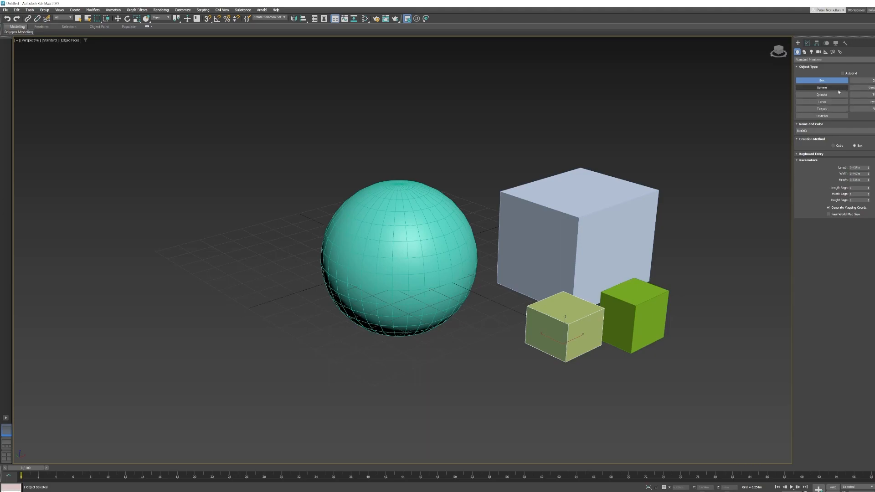
# Add a small sphere and a torus in front of the large sphere.
pyautogui.click(821, 87)
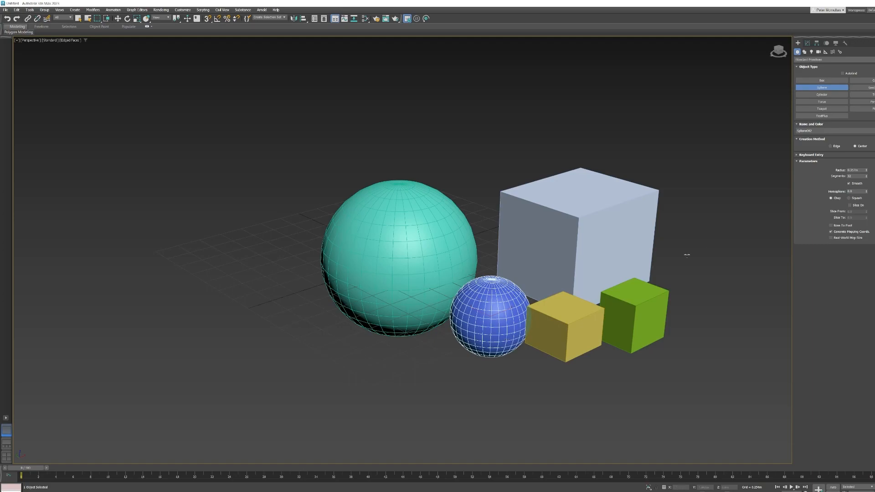
pyautogui.click(821, 101)
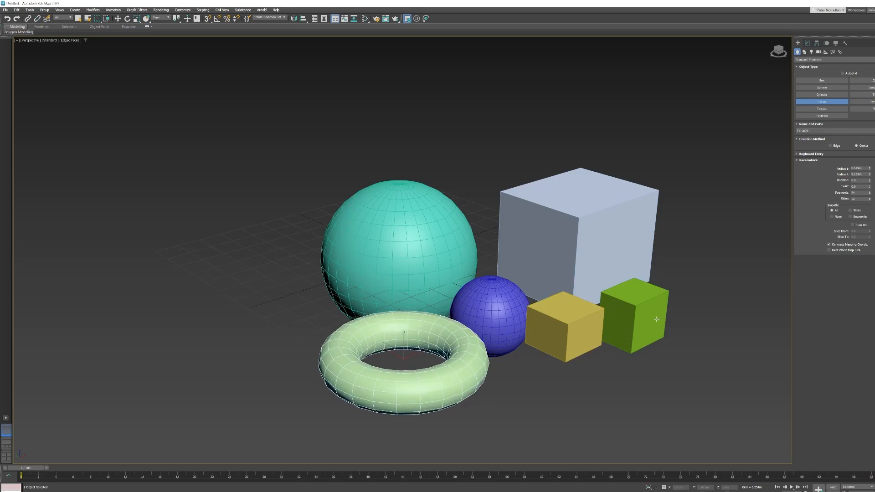
# Add a cone and a plane left of the sphere, then zoom out to frame the scene.
pyautogui.click(822, 80)
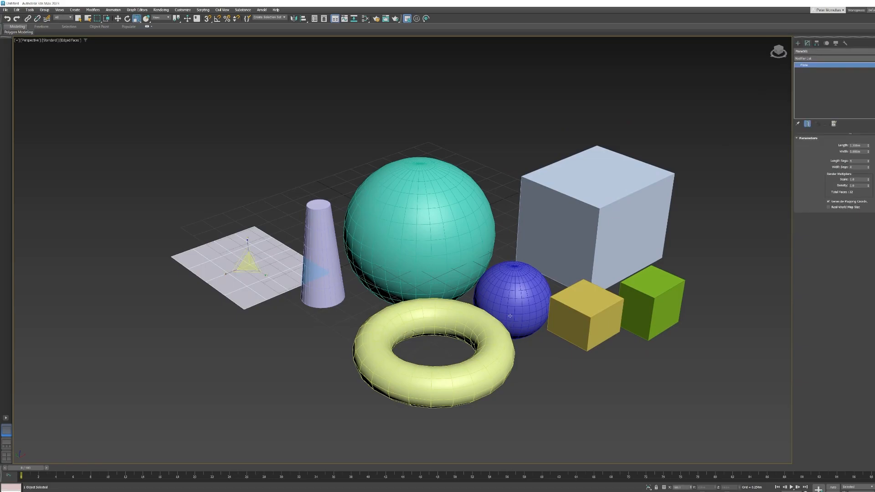
pyautogui.scroll(-3)
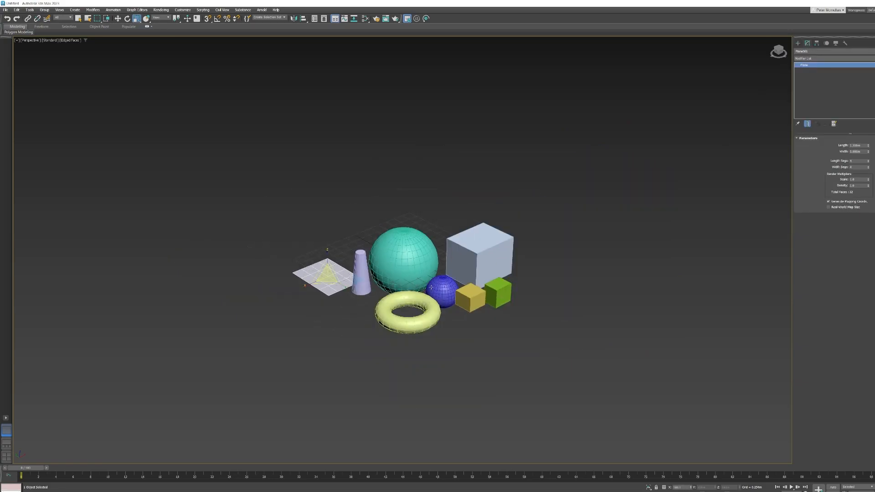